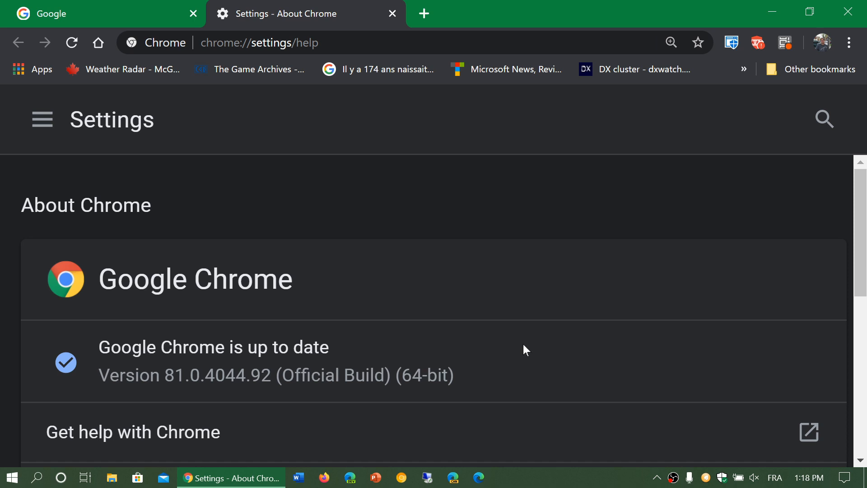
mouse_move(685, 237)
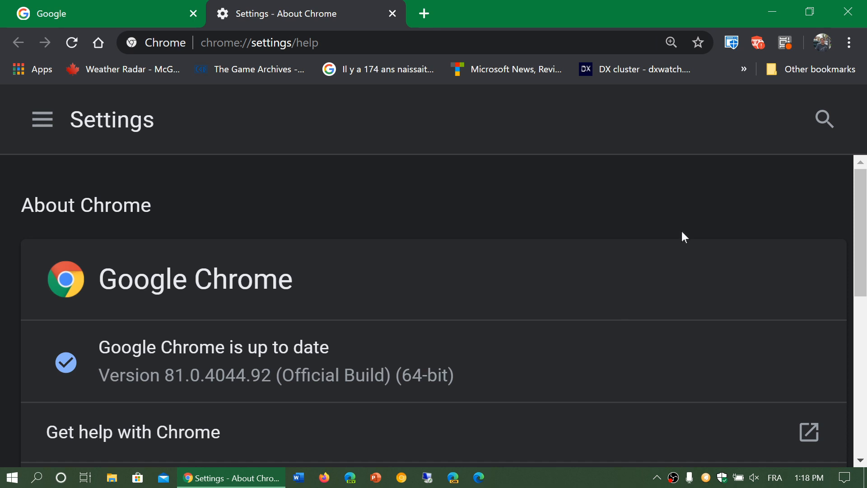
mouse_move(689, 229)
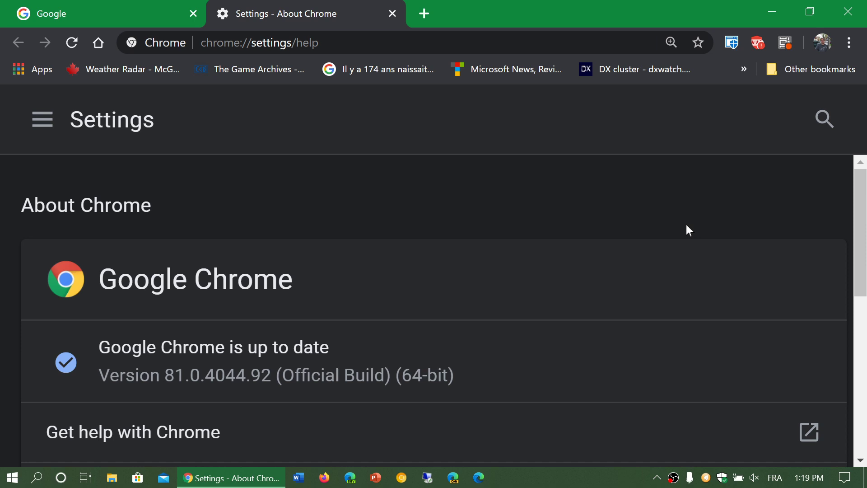
mouse_move(570, 17)
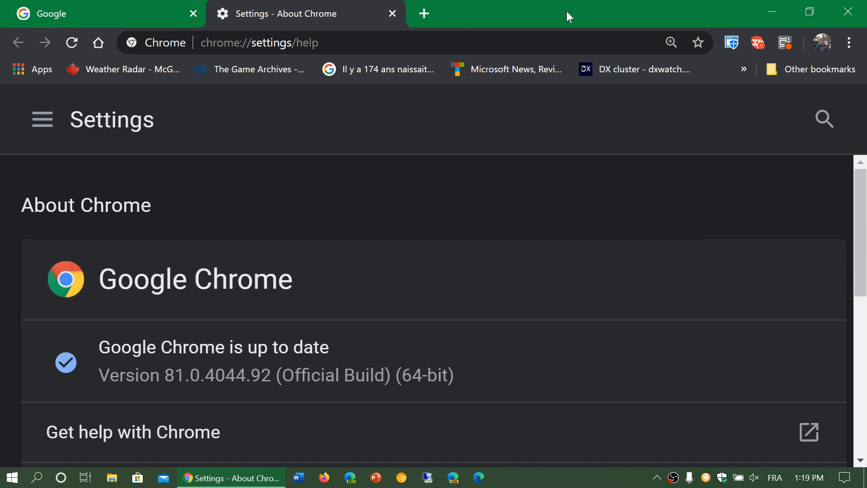
Close the About Chrome tab and reopen About Google Chrome to recheck version 81.
left_click(392, 14)
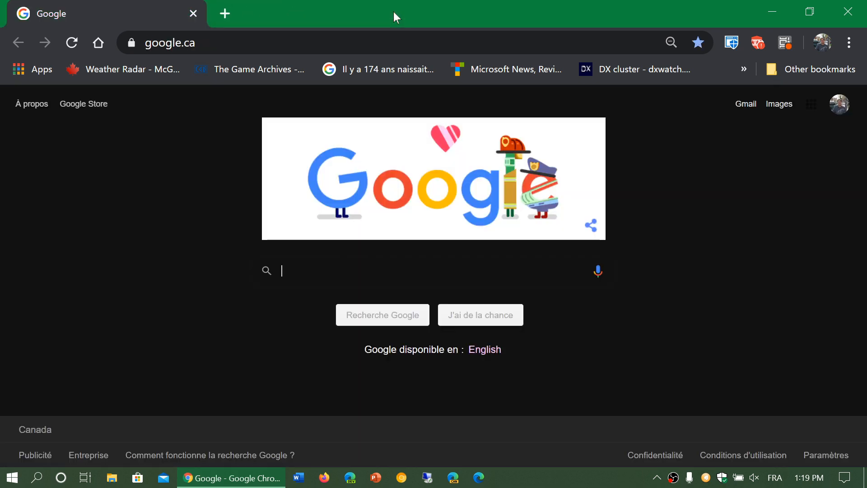
mouse_move(852, 42)
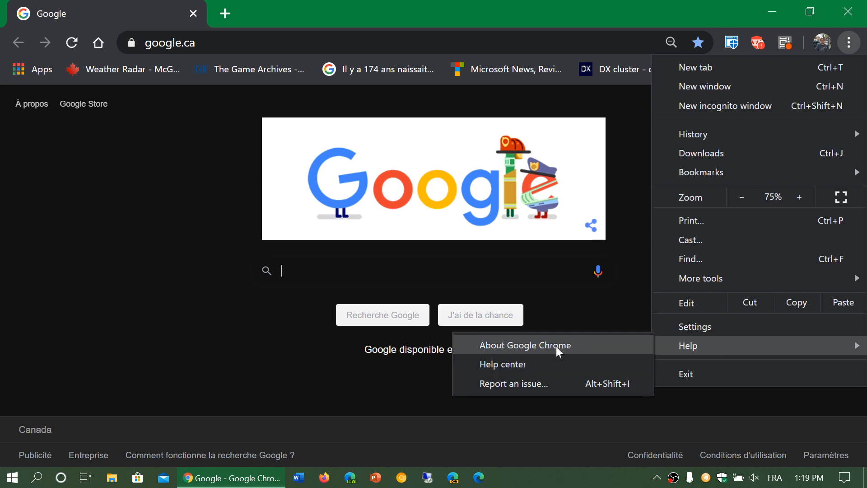
left_click(524, 345)
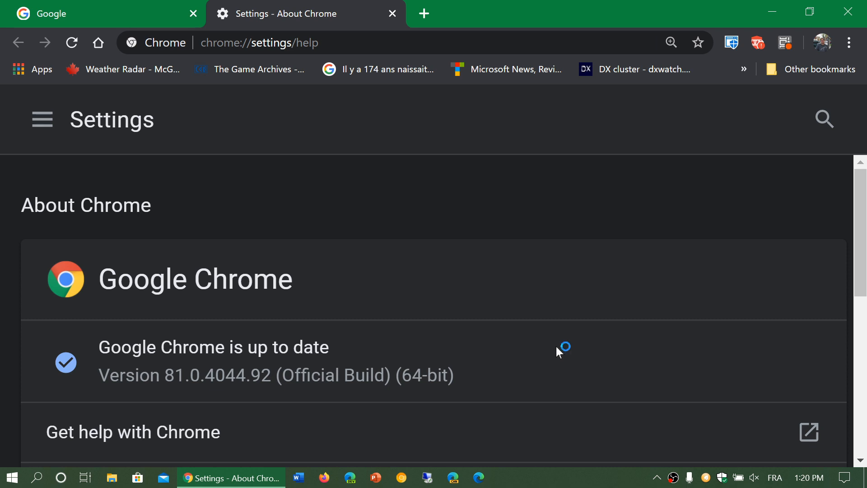
mouse_move(502, 218)
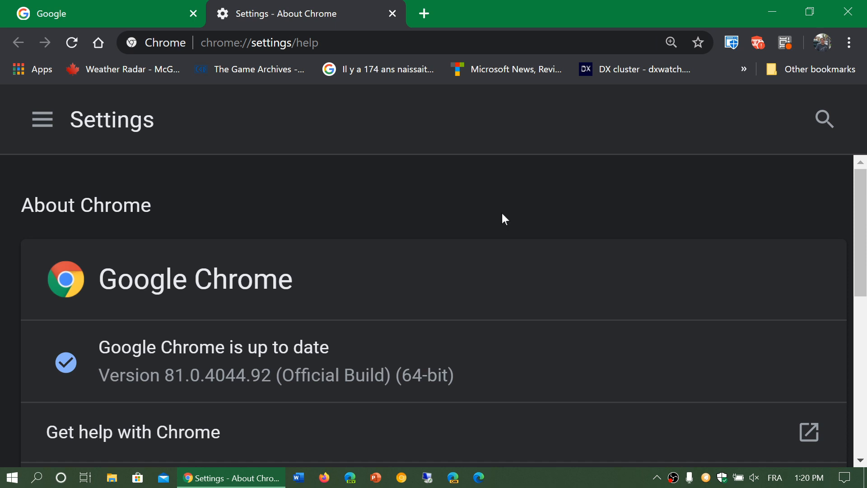
Close the Settings - About Chrome tab, leaving the google.ca homepage.
left_click(393, 13)
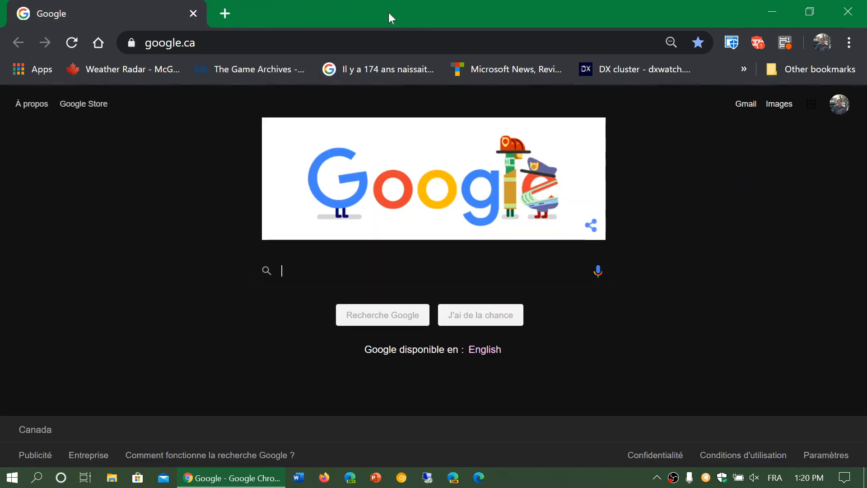
mouse_move(774, 238)
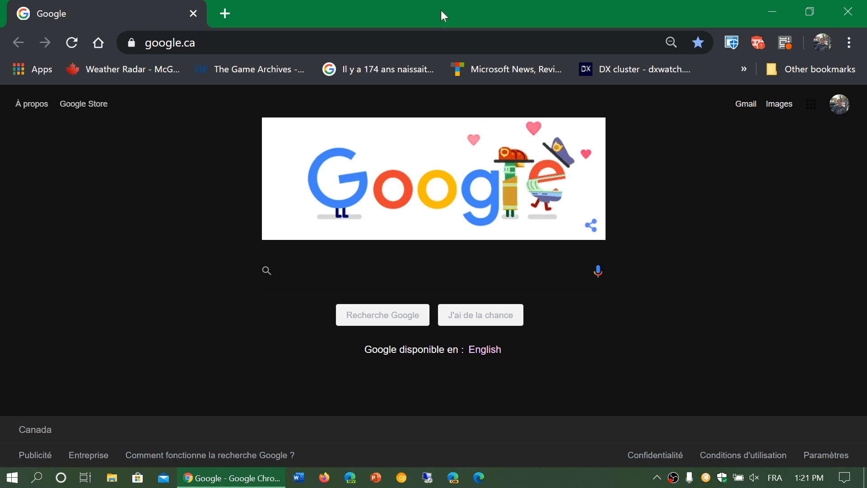
mouse_move(131, 43)
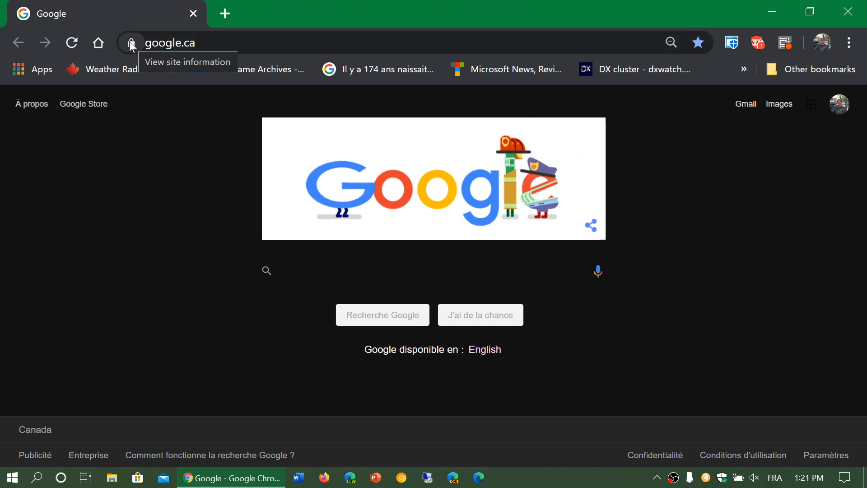
View google.ca's site information panel from the address-bar padlock.
left_click(131, 43)
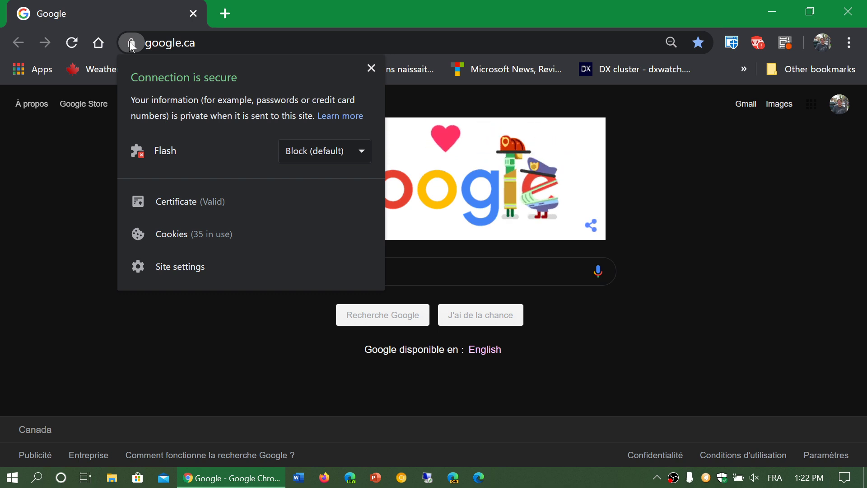
mouse_move(214, 271)
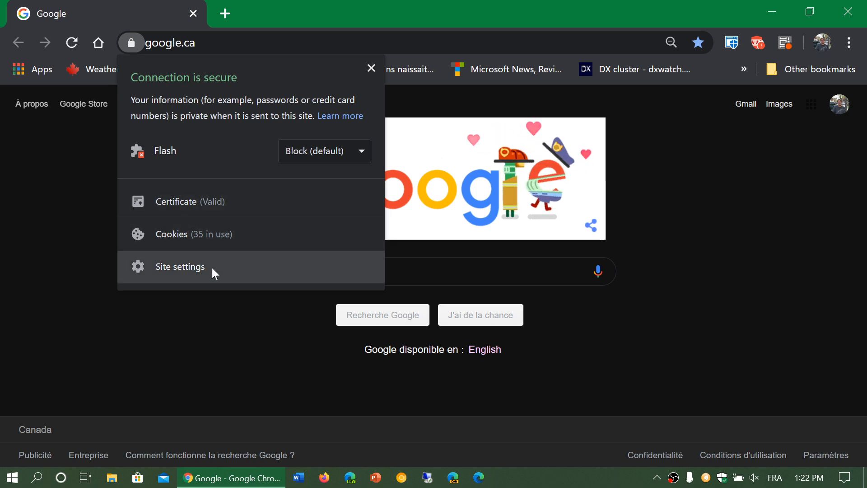
Open google.ca Site settings and scroll through its 5.9 KB usage and default permissions.
left_click(180, 267)
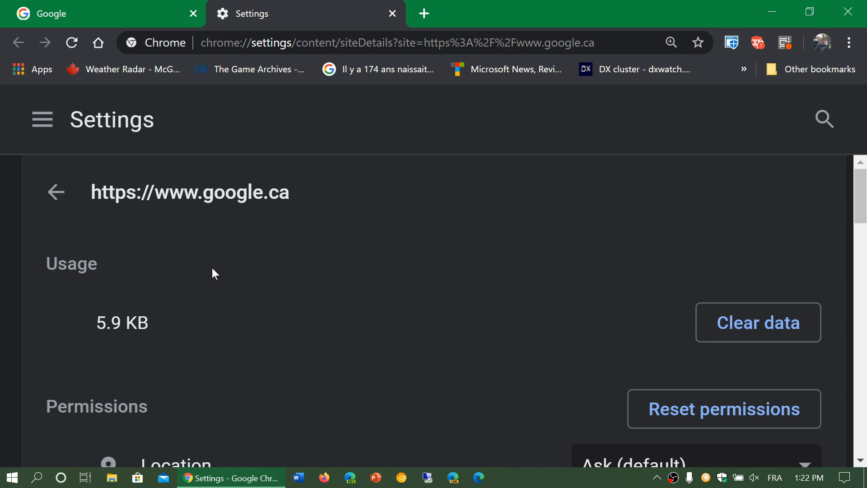
scroll("down", 3)
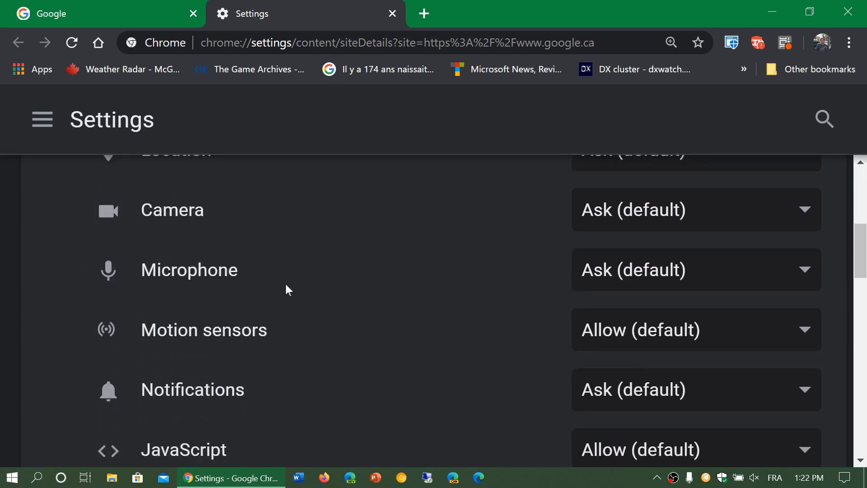
scroll("down", 3)
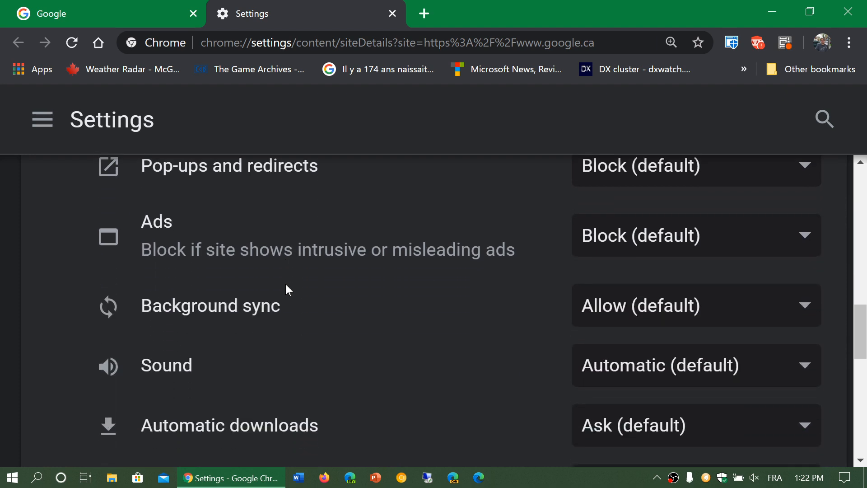
scroll("down", 3)
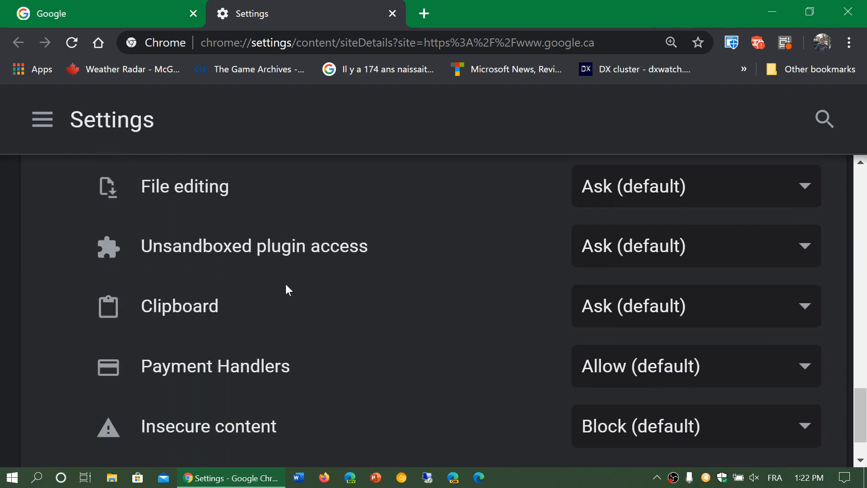
scroll("down", 3)
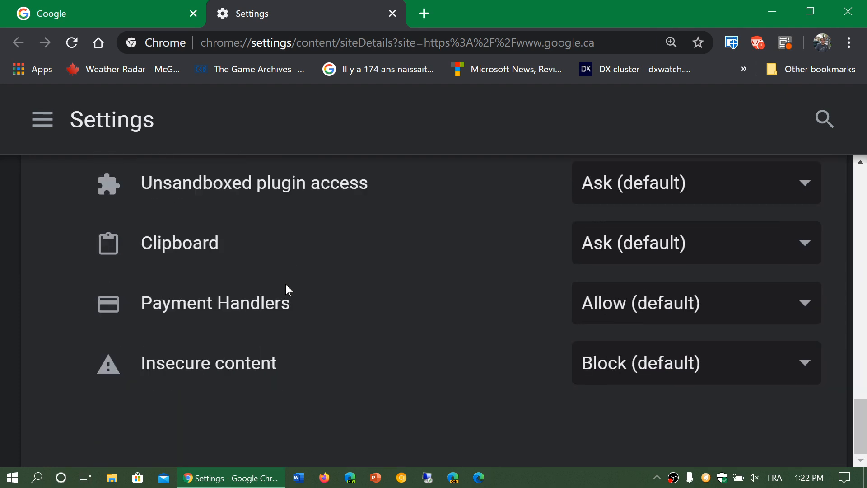
scroll("up", 3)
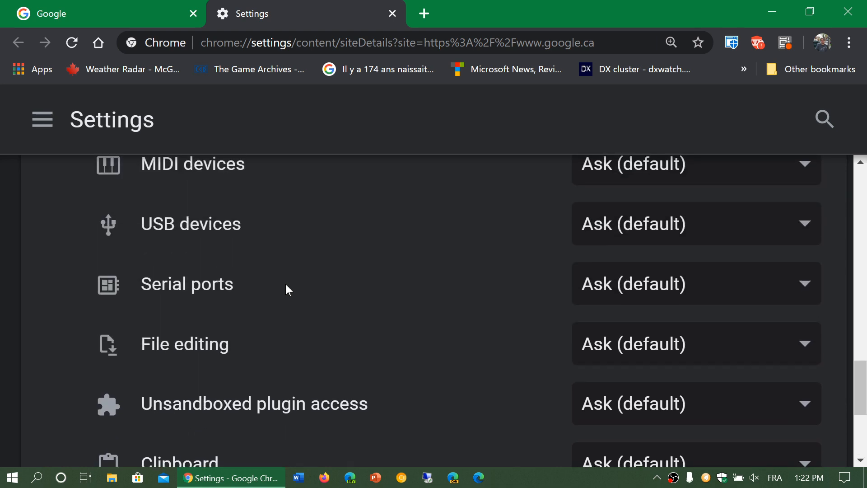
scroll("up", 3)
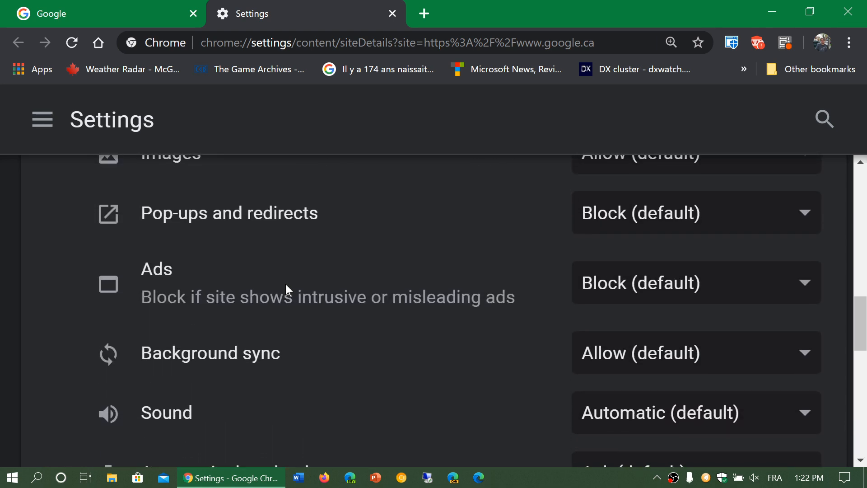
scroll("up", 3)
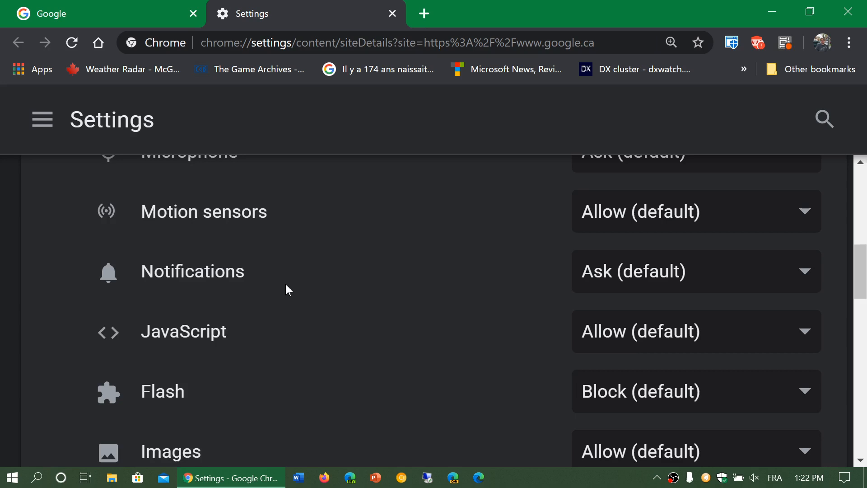
scroll("up", 3)
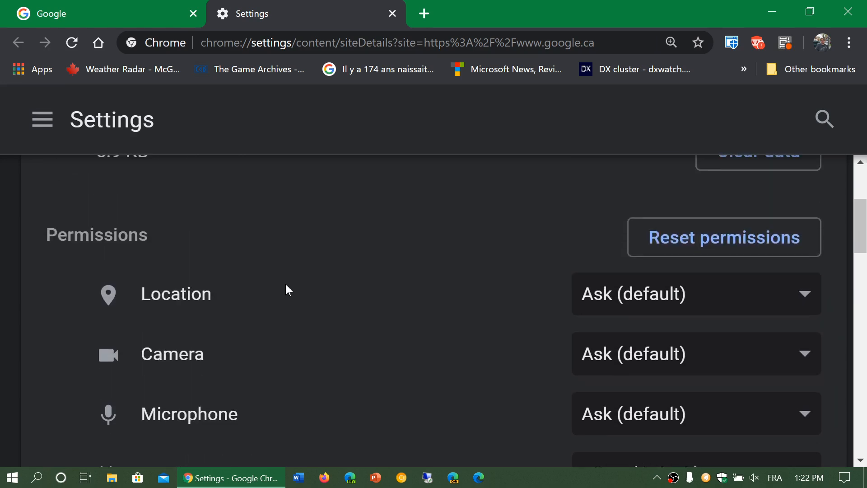
scroll("up", 3)
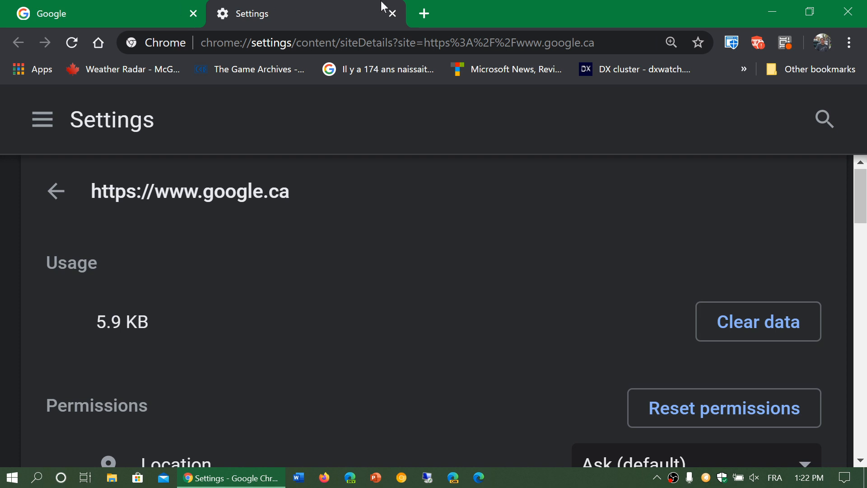
mouse_move(393, 14)
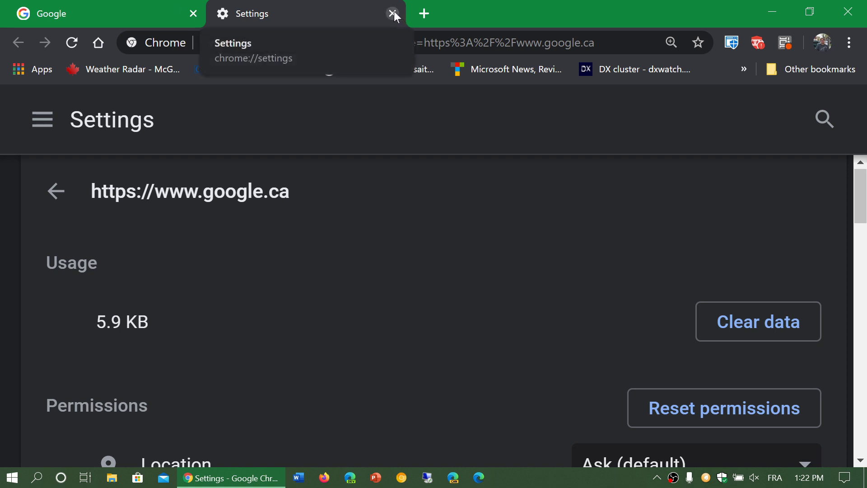
Close the google.ca Settings tab to return to the Google homepage.
left_click(392, 13)
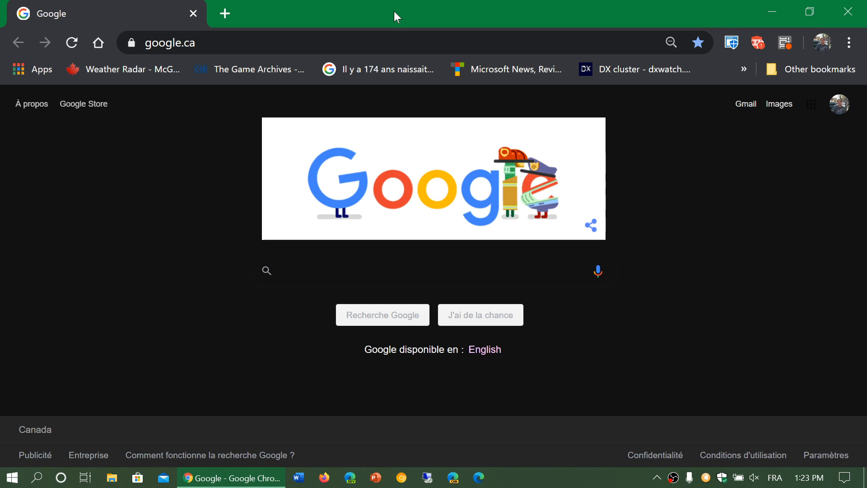
left_click(387, 271)
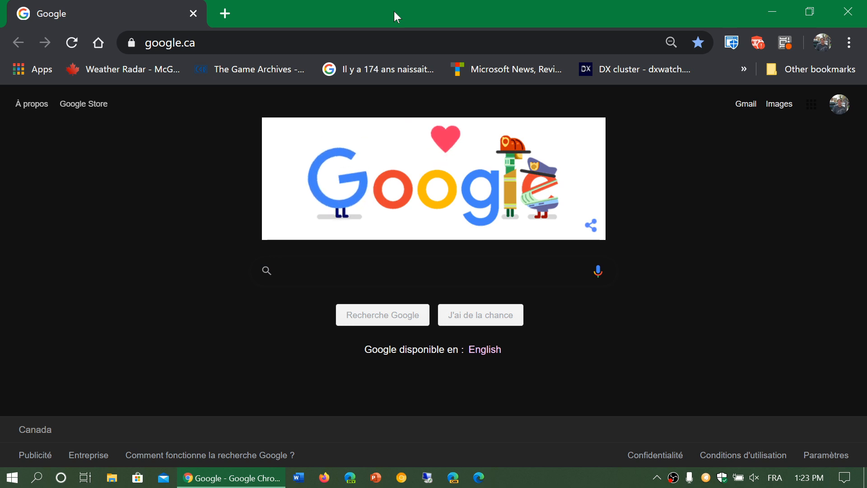
left_click(387, 271)
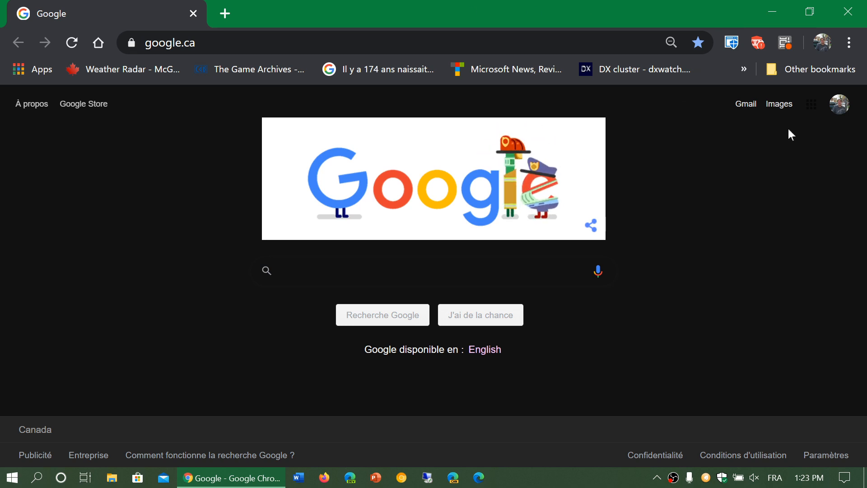
Reopen About Google Chrome to confirm version 81.0.4044.92 is up to date.
left_click(850, 42)
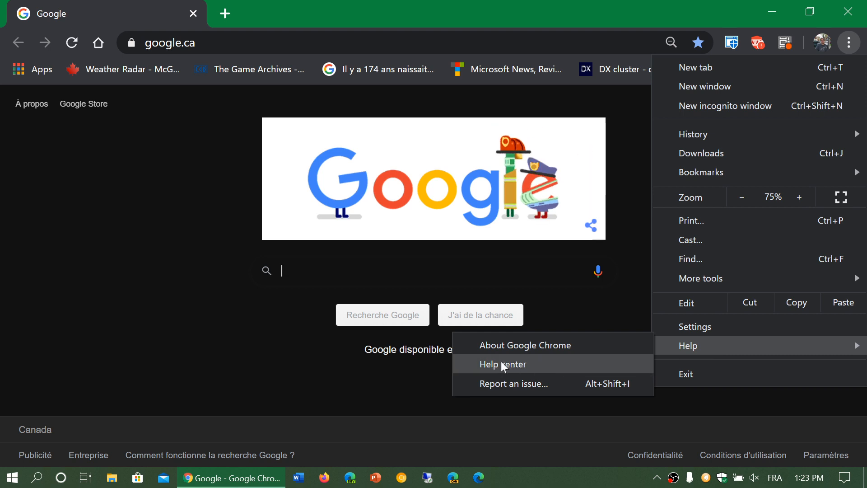
left_click(525, 345)
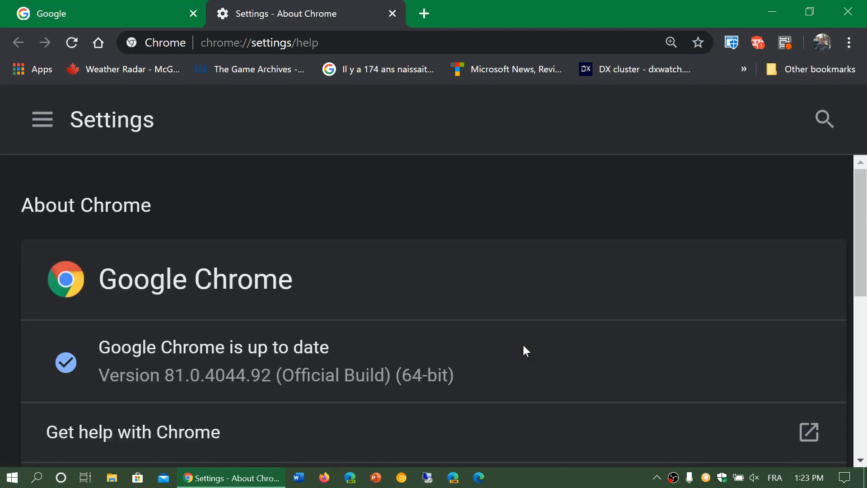